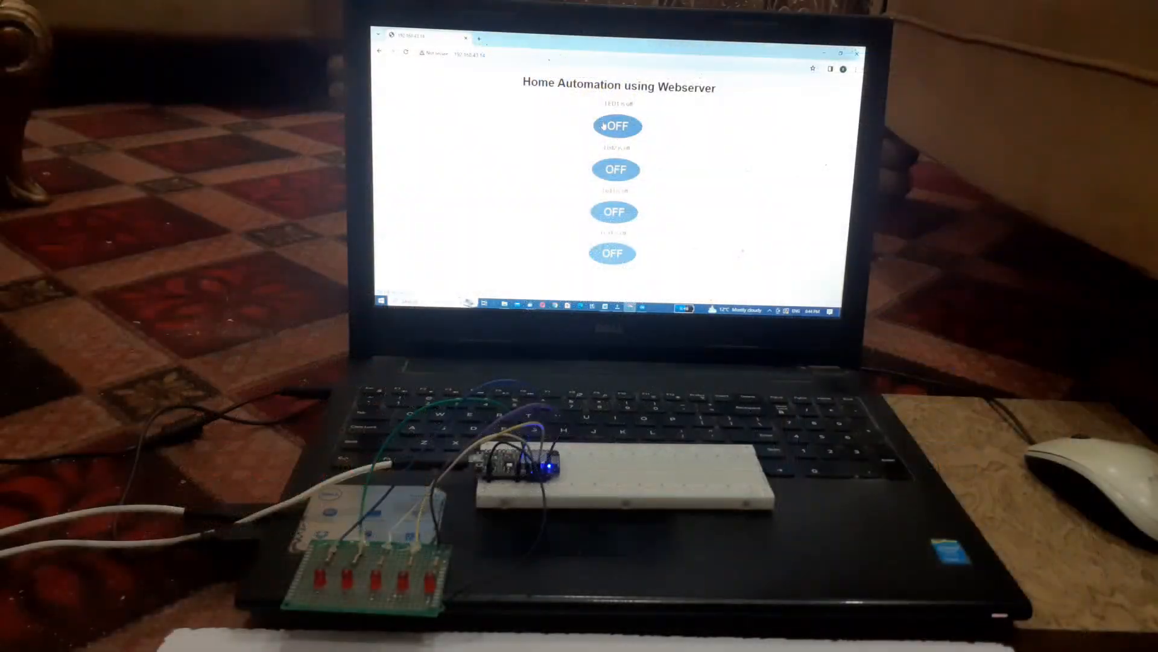
Step: Switch LED1, Led2, Led3 and Led4 on one after another from the webserver page
left_click(617, 127)
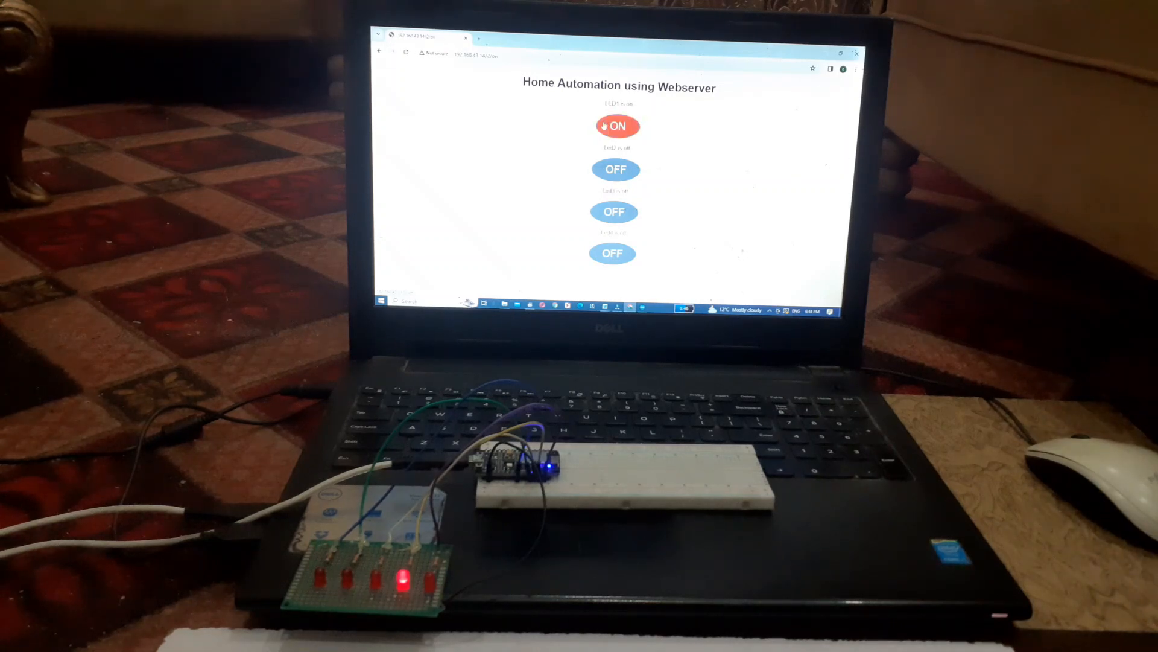
left_click(616, 169)
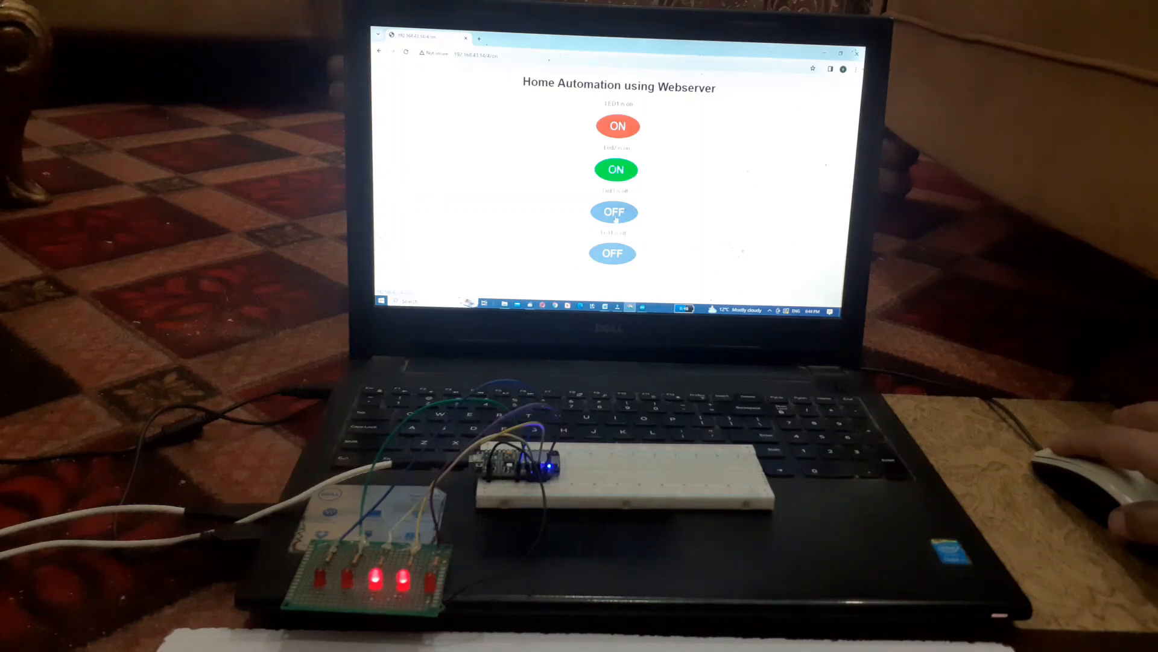
left_click(614, 213)
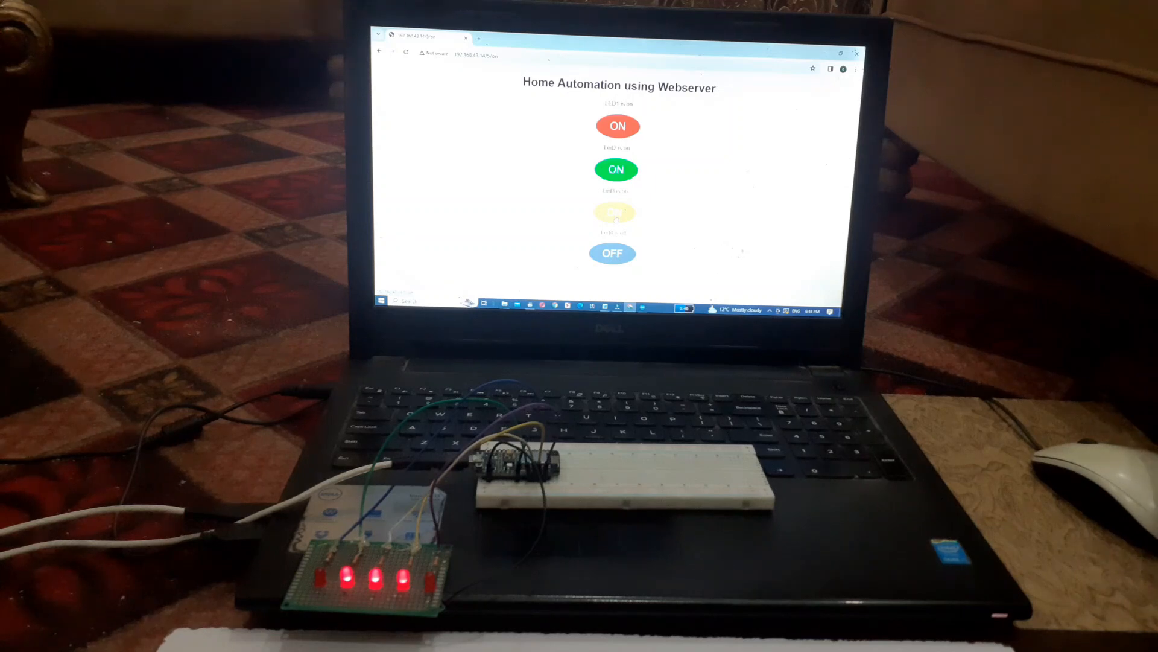
left_click(612, 253)
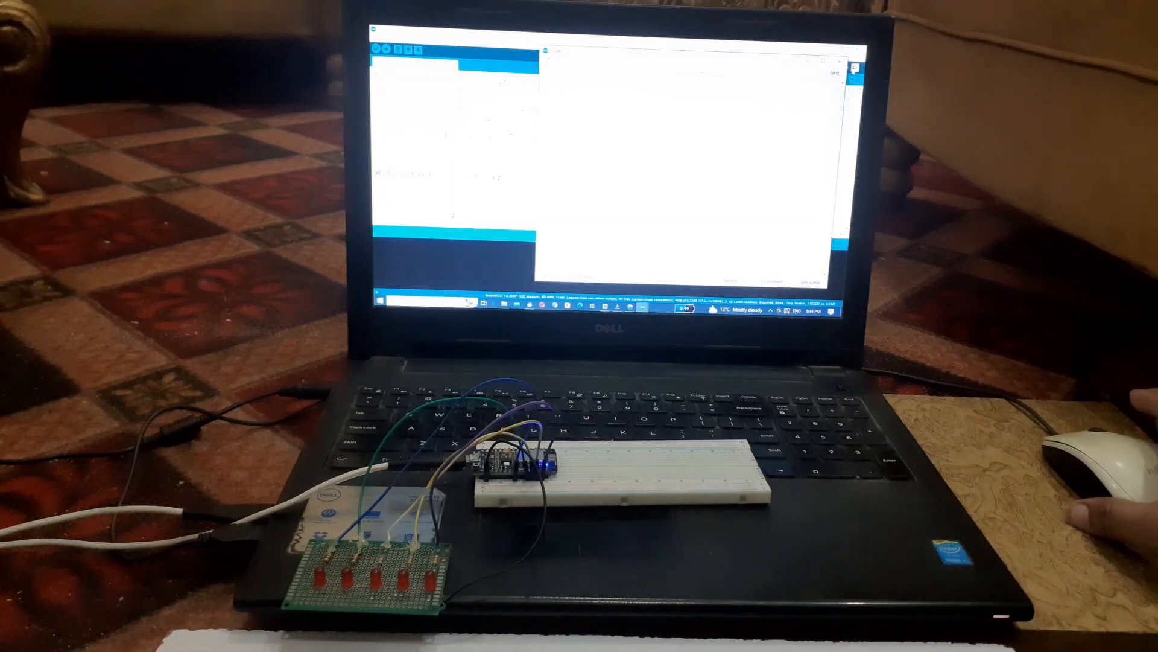
Step: Load the board's LED control page at 192.168.43.14 in a new tab
left_click(396, 52)
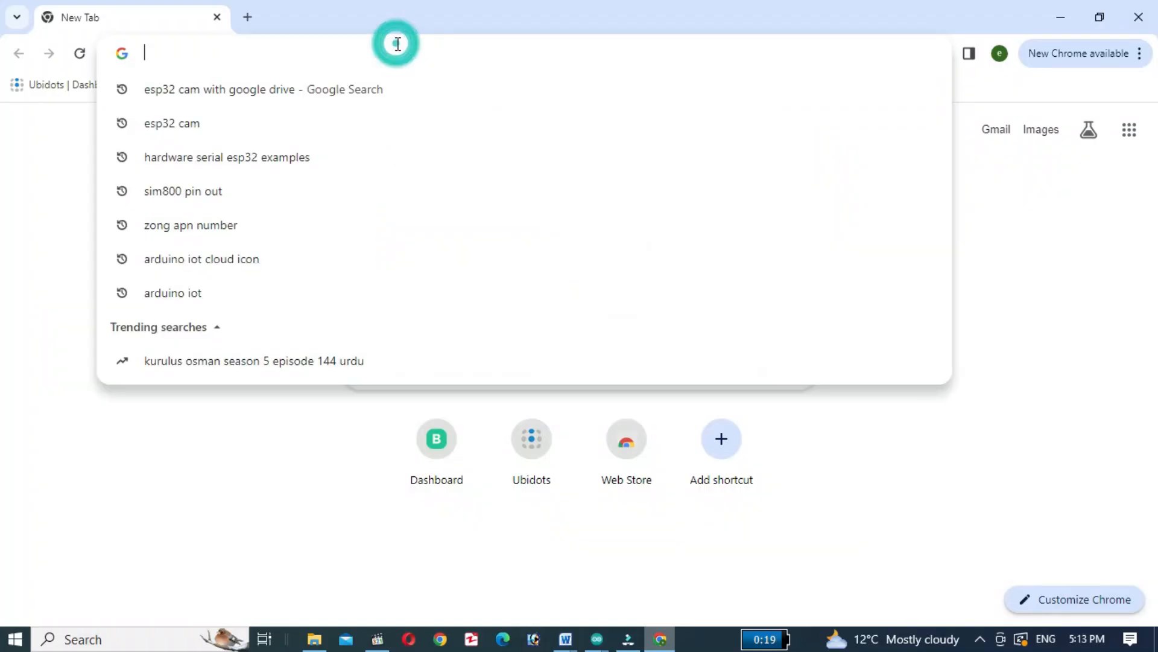
type("192.168.43.14")
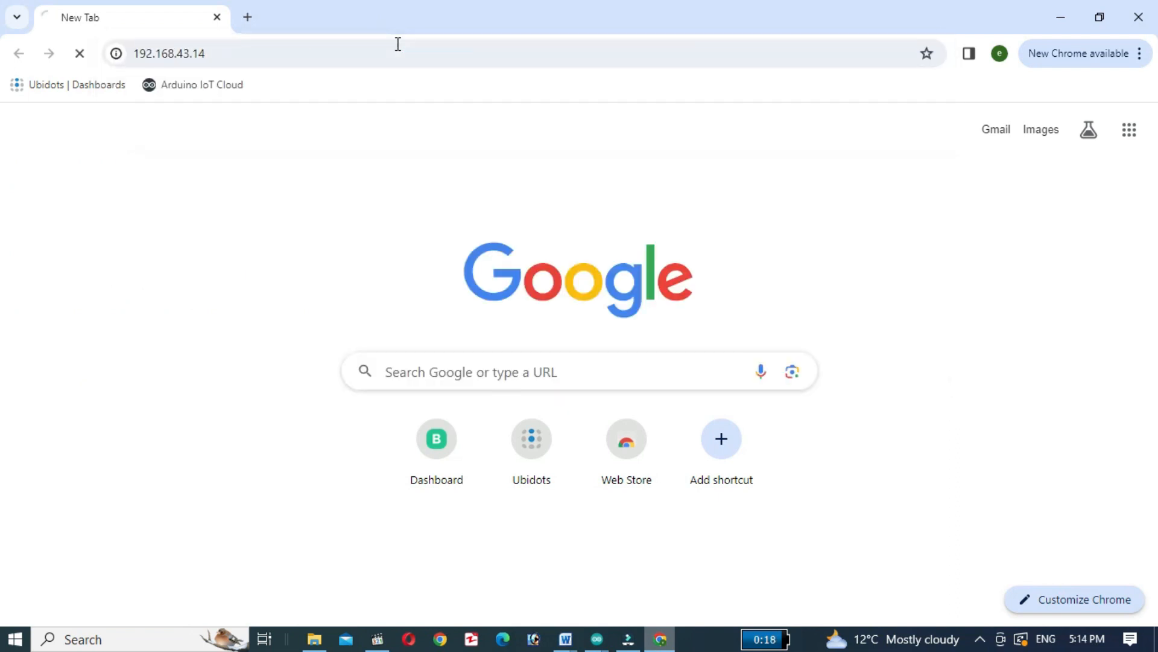
key("Enter")
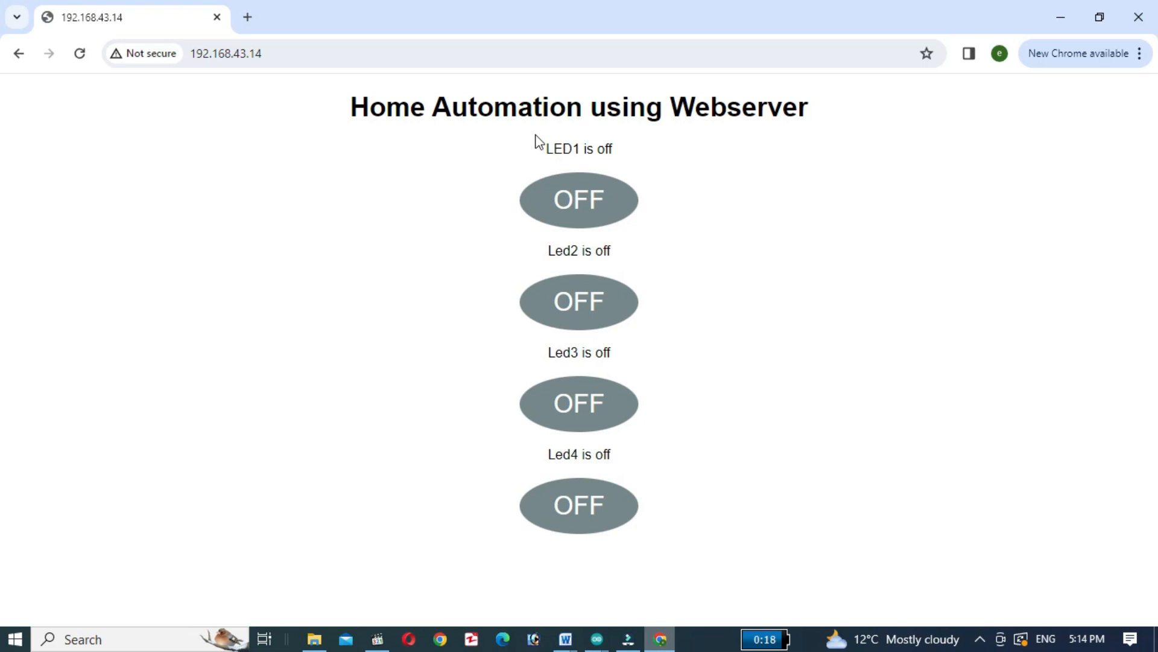
mouse_move(645, 202)
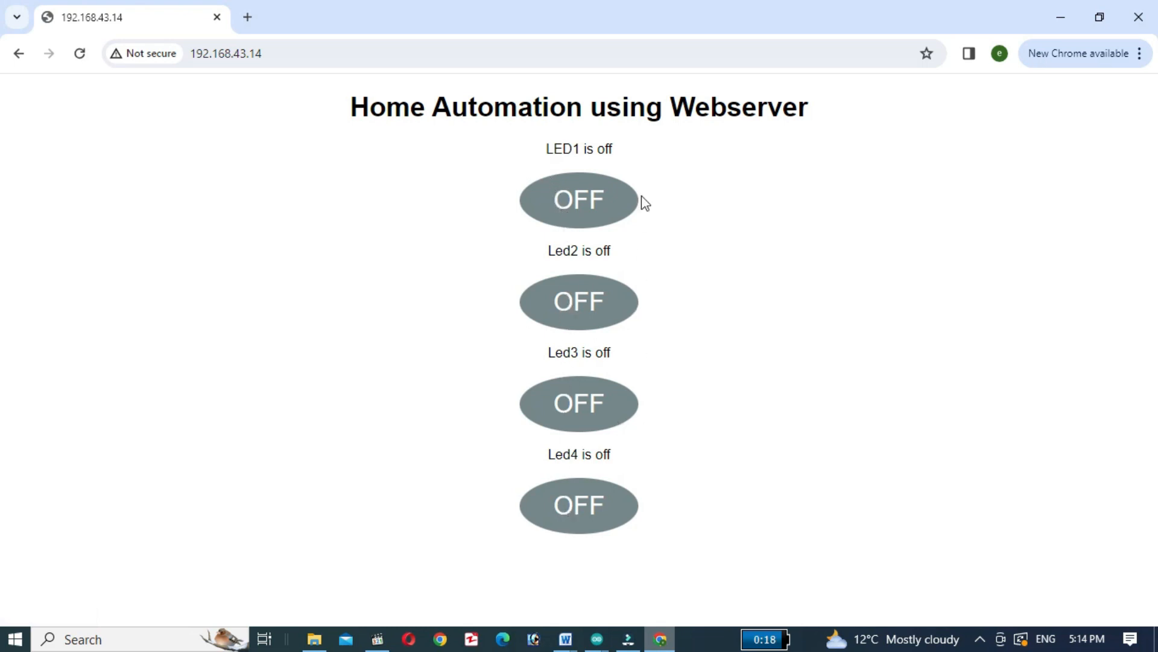
mouse_move(710, 278)
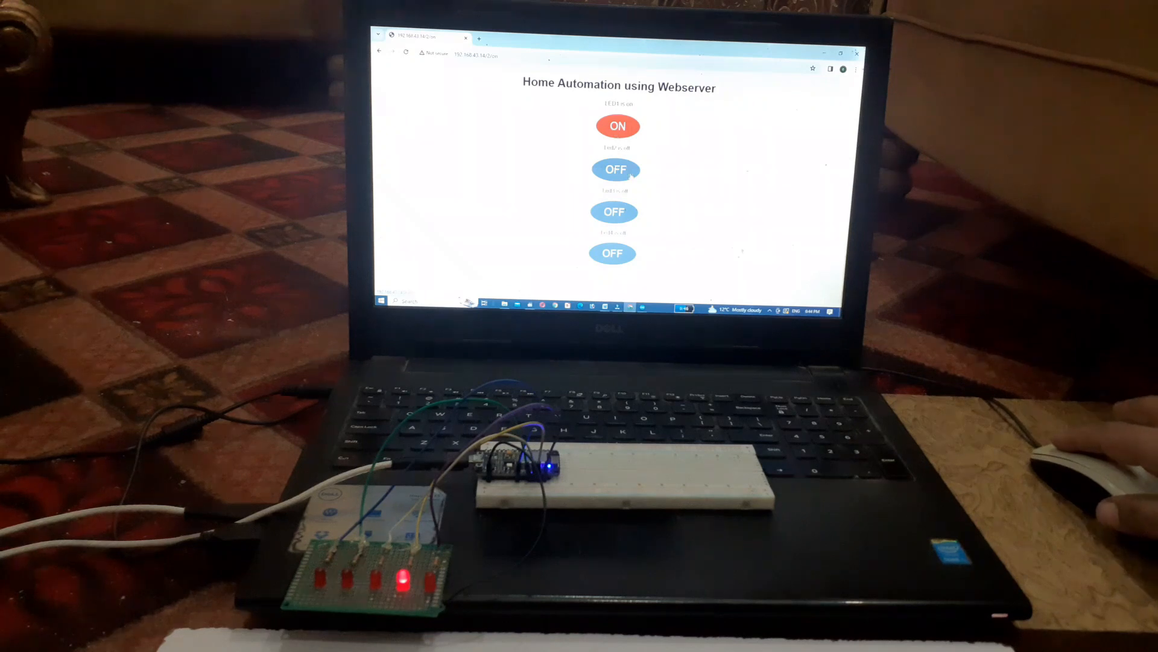
Step: Switch Led2, Led3 and Led4 on from the Home Automation page
left_click(616, 169)
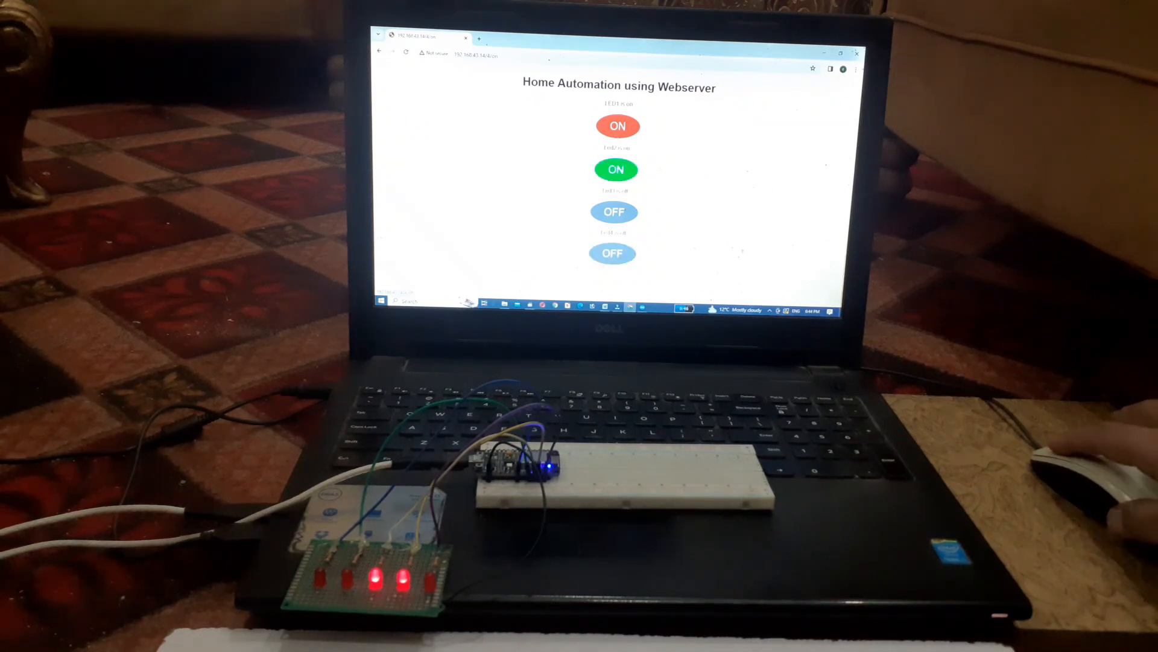
left_click(614, 213)
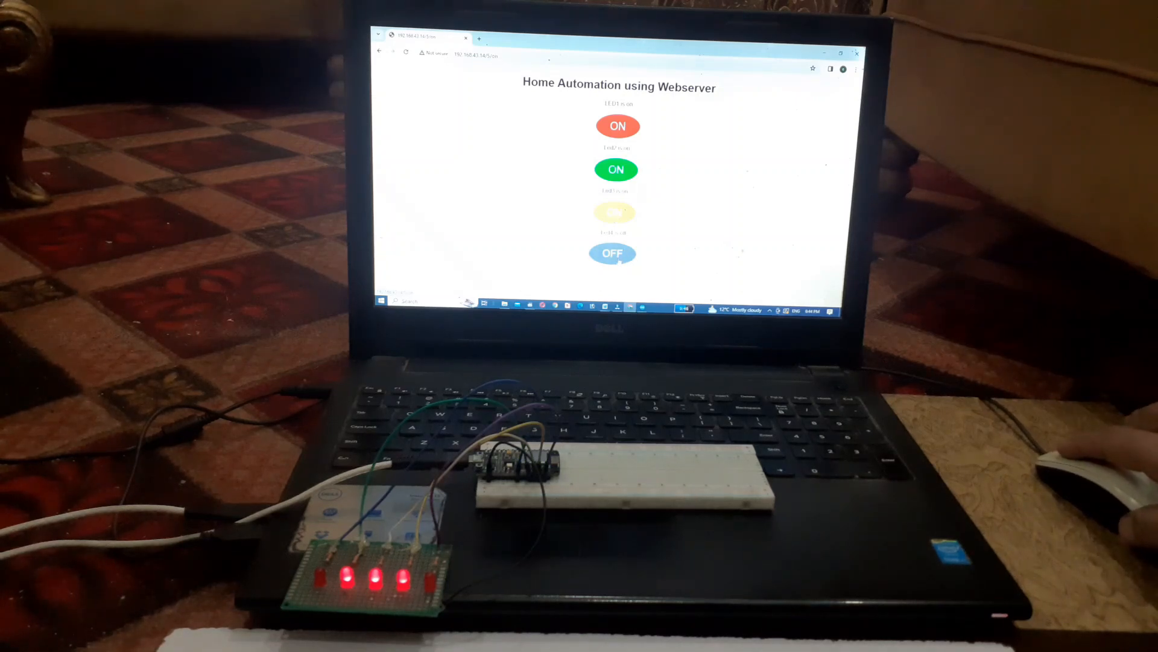
left_click(611, 253)
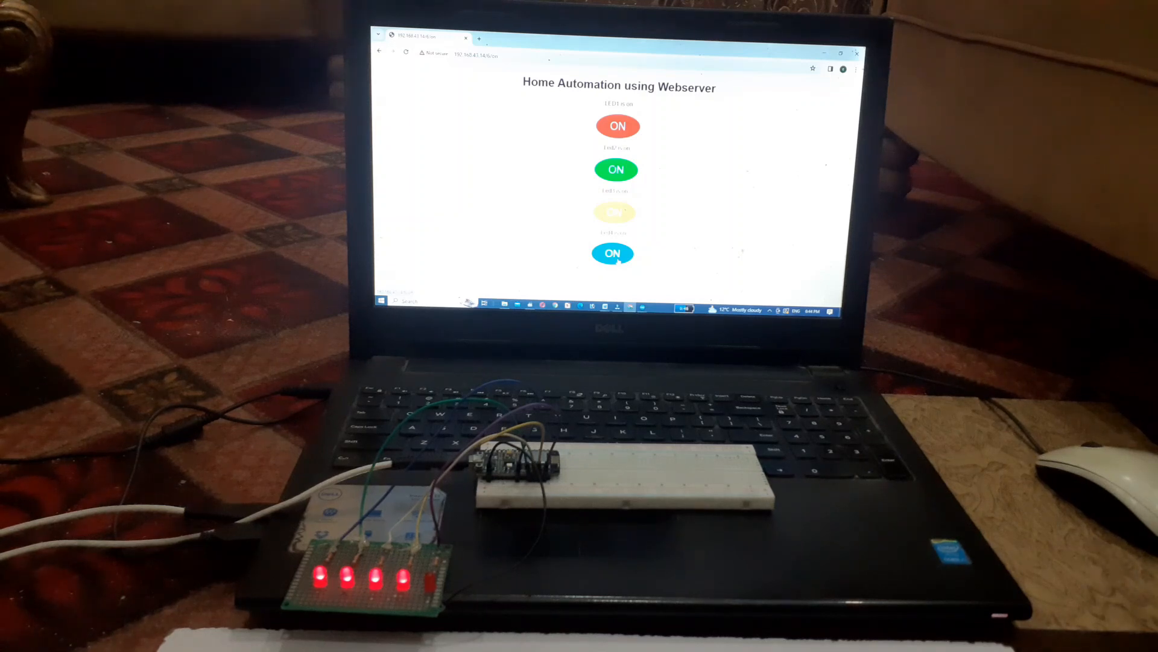
Step: Turn Led4 and then Led3 back off
left_click(613, 253)
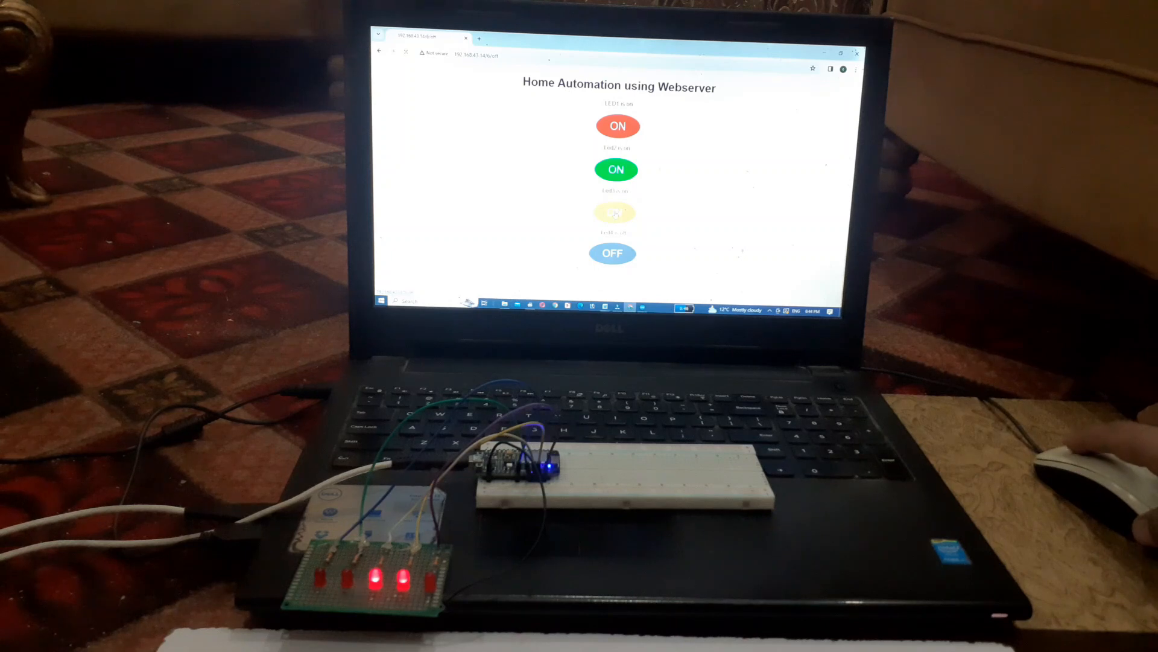
left_click(614, 213)
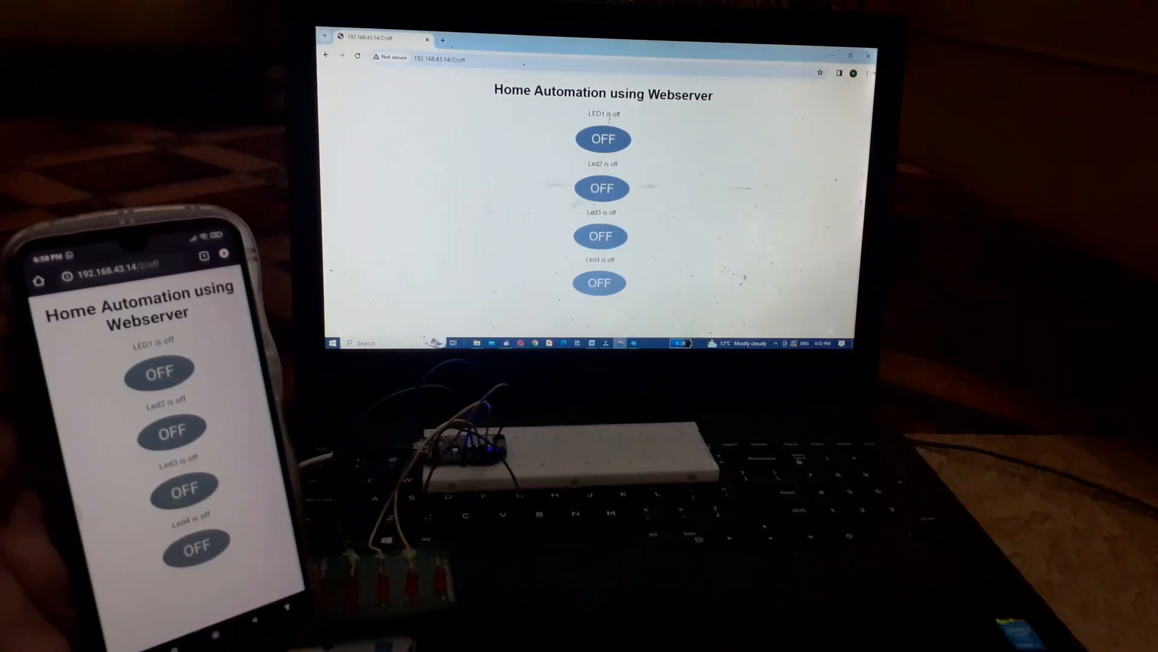
Step: Switch all four LEDs on from the laptop's Home Automation page
left_click(603, 139)
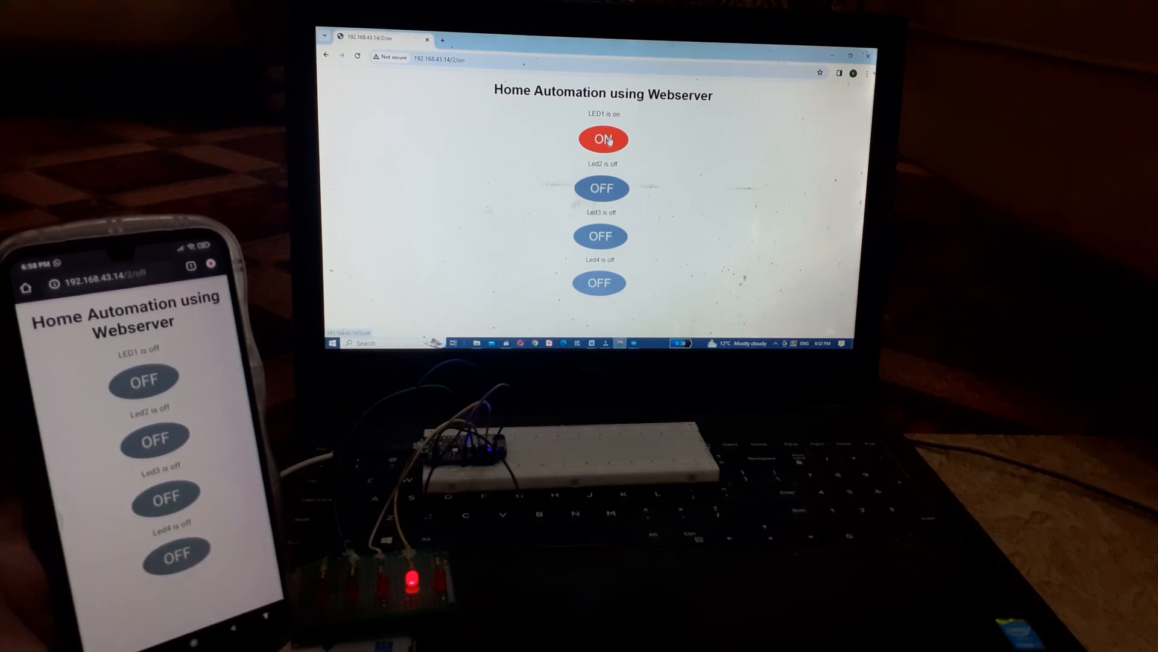
left_click(601, 189)
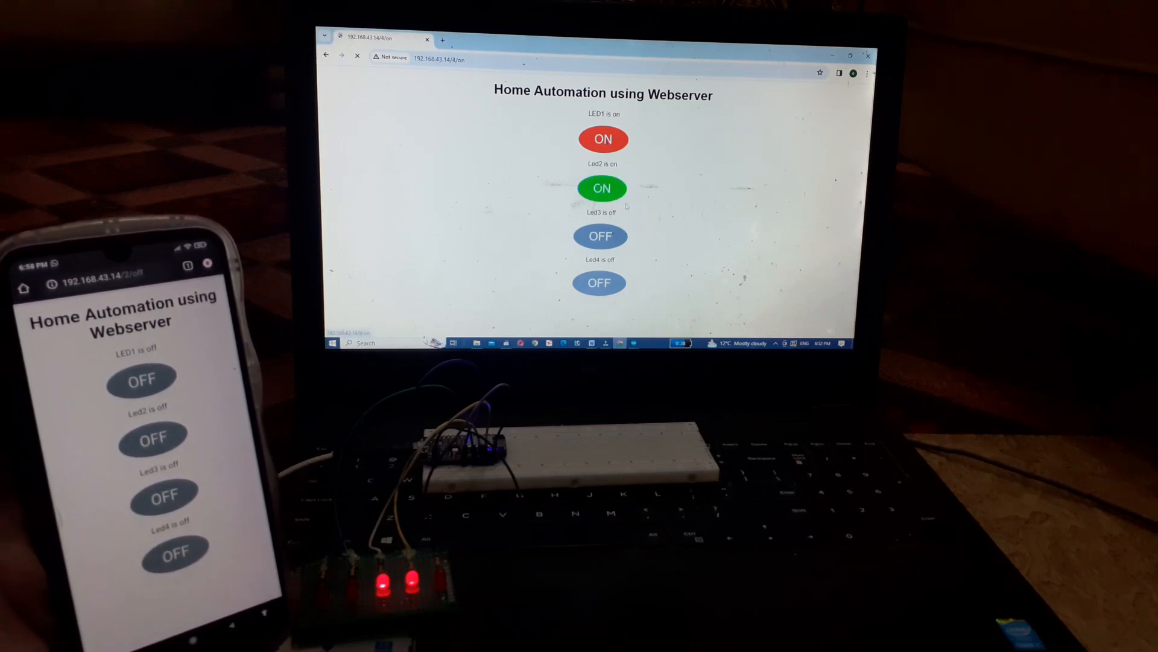
left_click(600, 237)
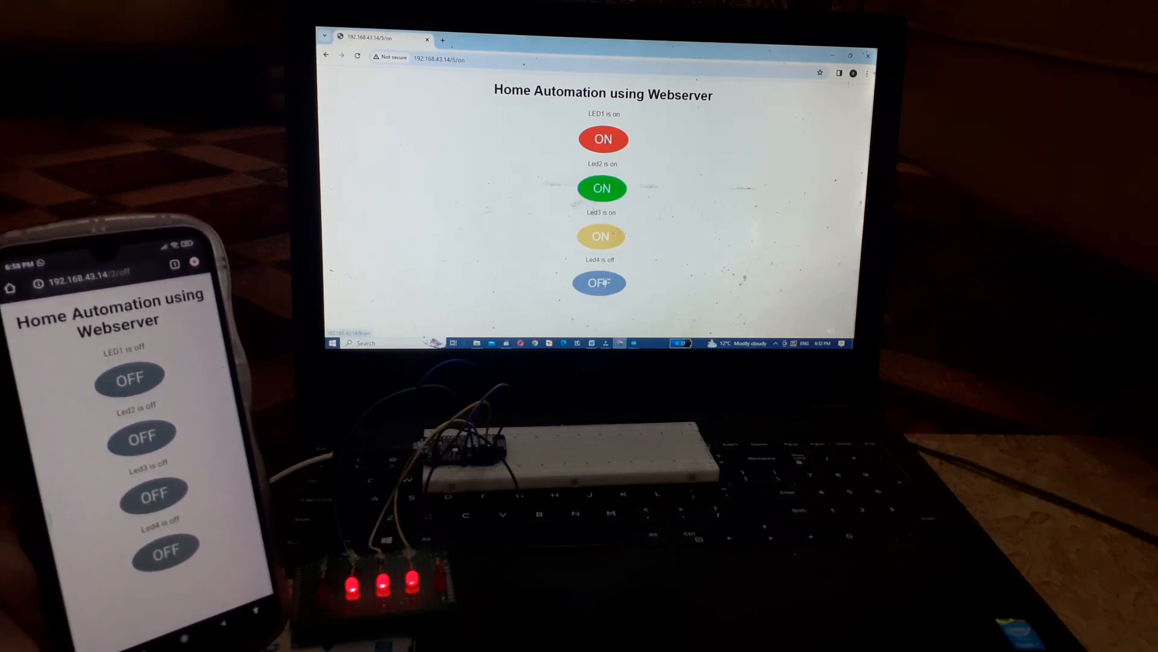
left_click(600, 283)
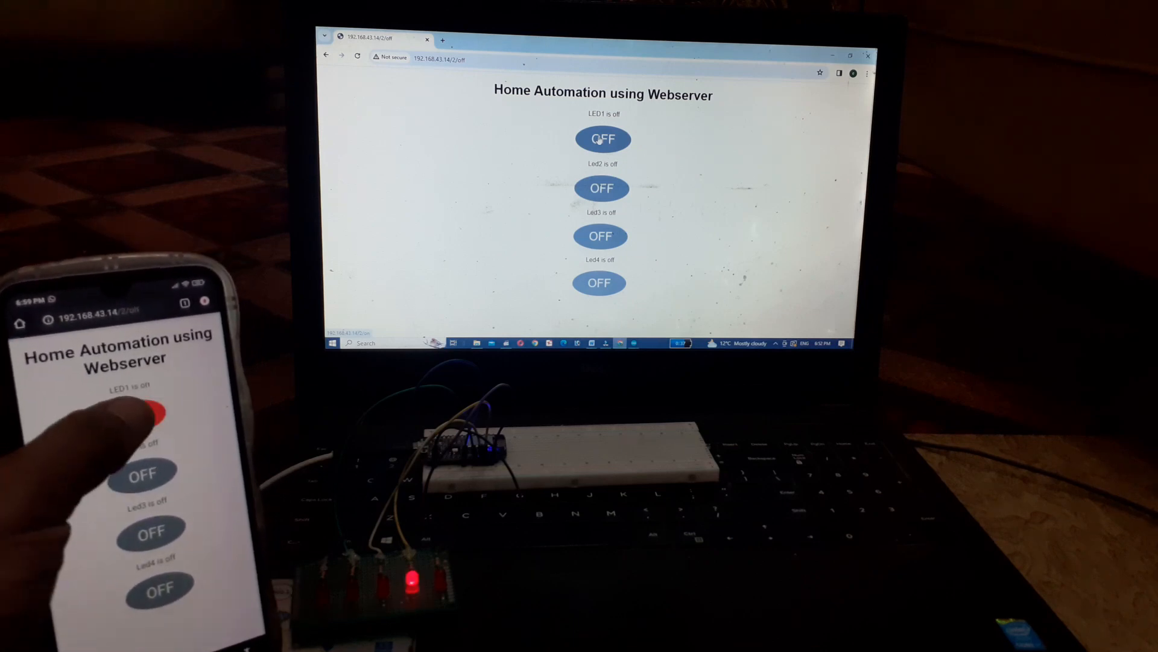
Step: Turn the LEDs on from the phone's copy of the page
left_click(140, 413)
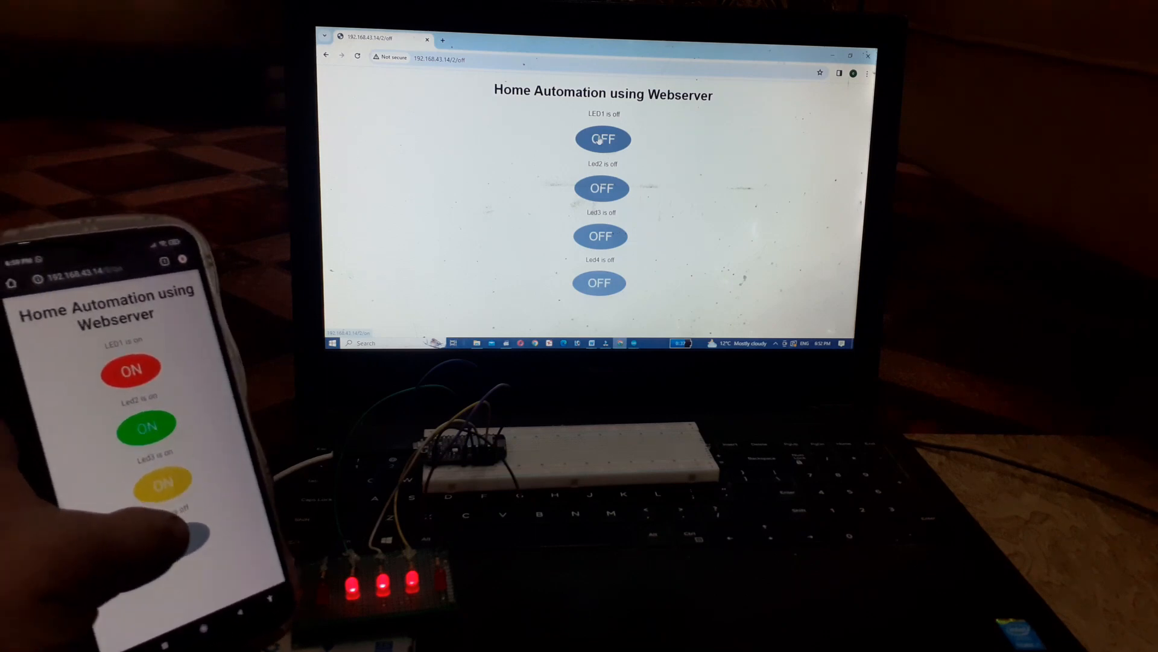
left_click(176, 549)
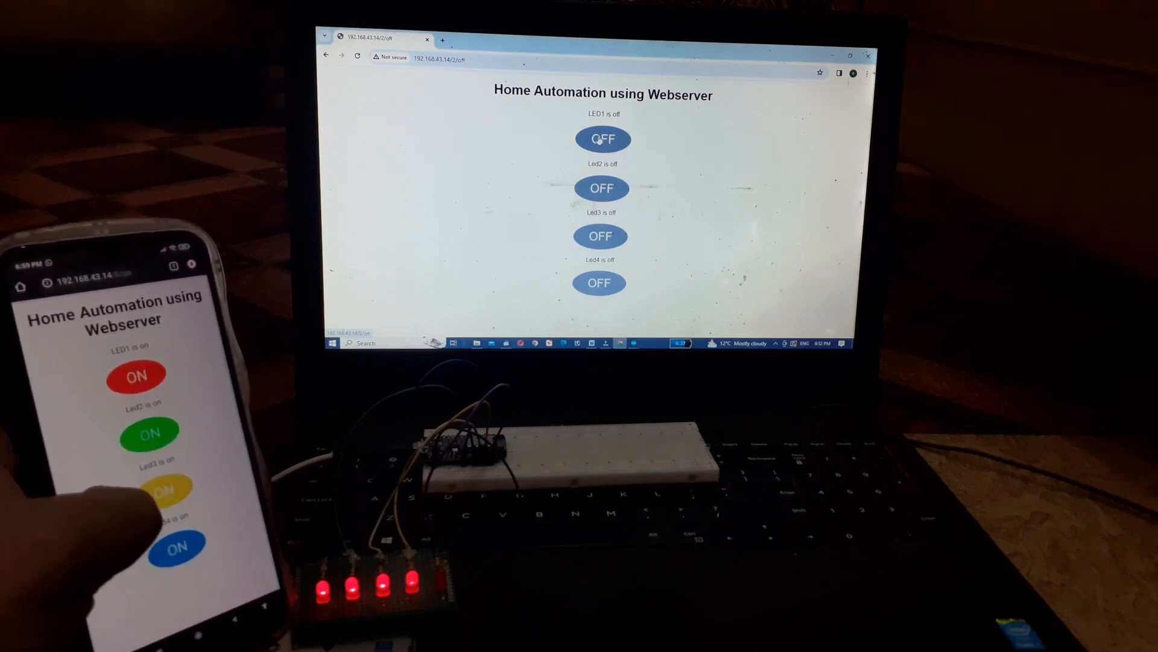